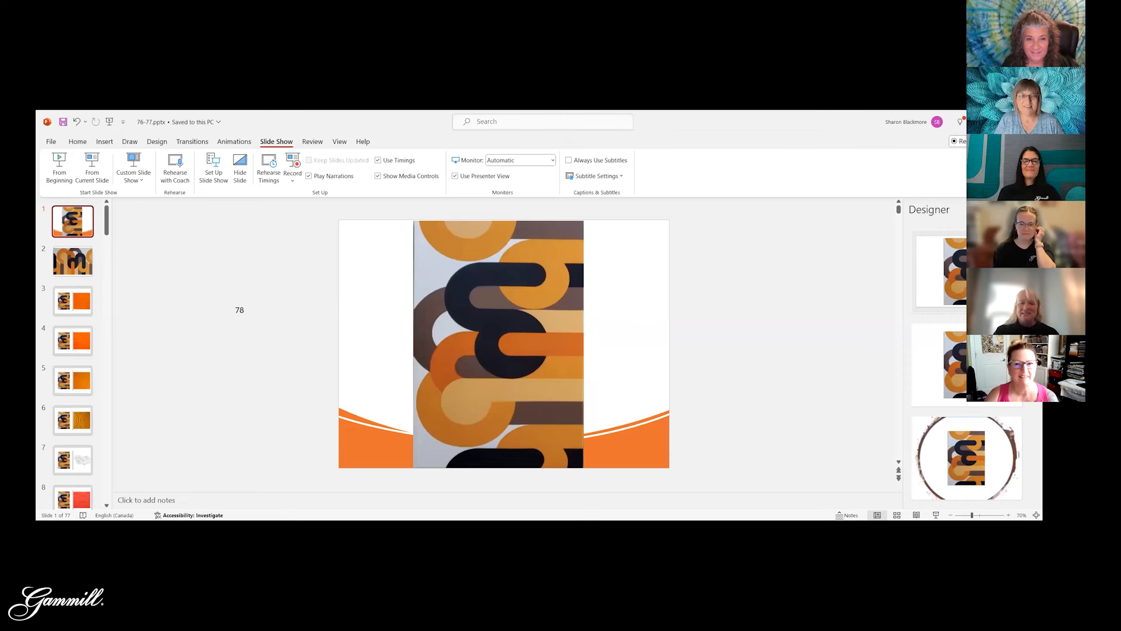
mouse_move(91, 165)
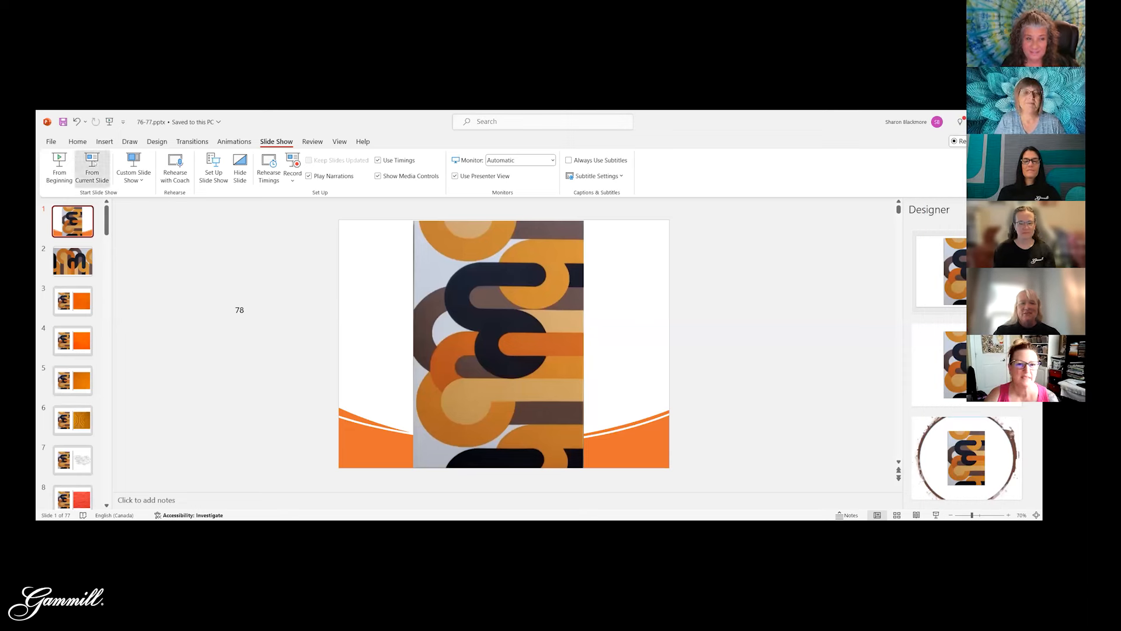
Step: Start the slide show from slide 1, displaying the orange-and-brown tubes artwork full screen
click(92, 166)
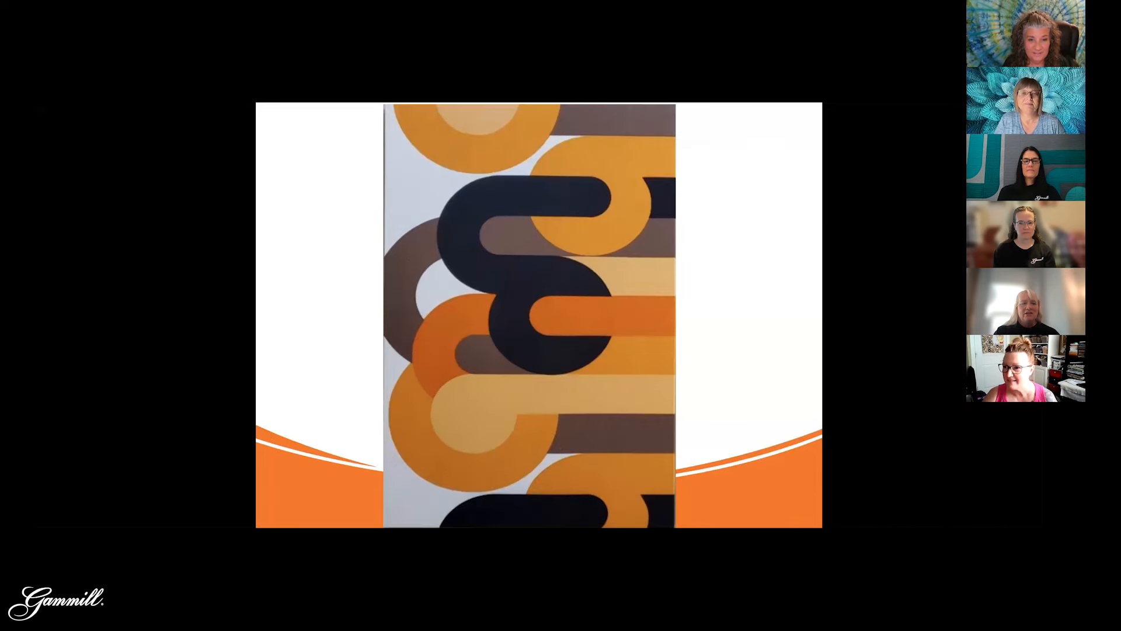
mouse_move(854, 250)
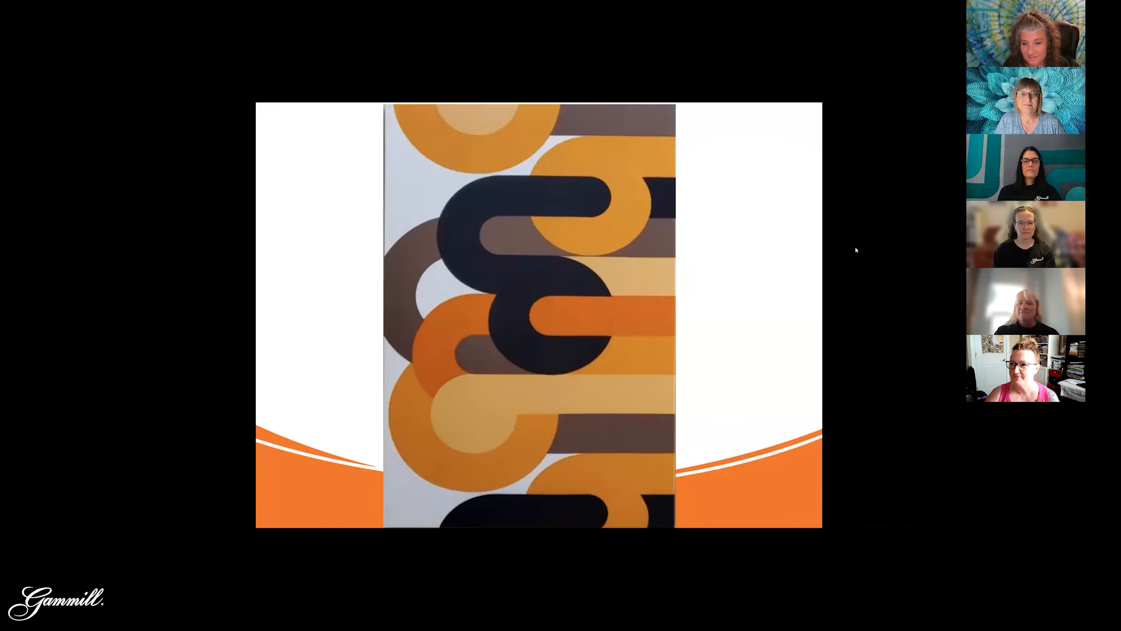